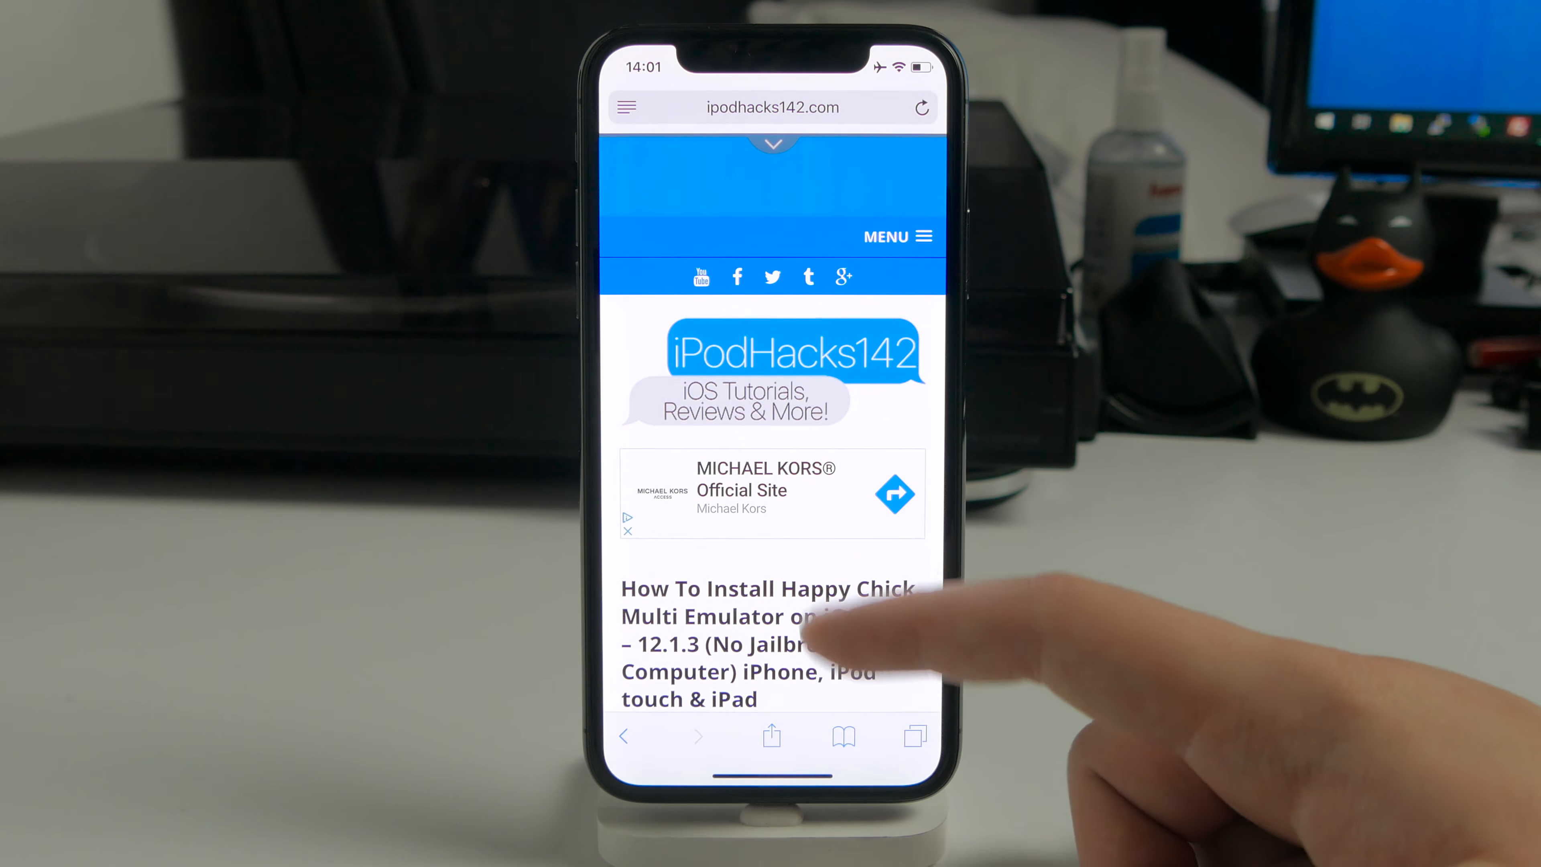
# Scroll the ipodhacks142 article past the requirements to the Download Link heading.
pyautogui.scroll(-3)
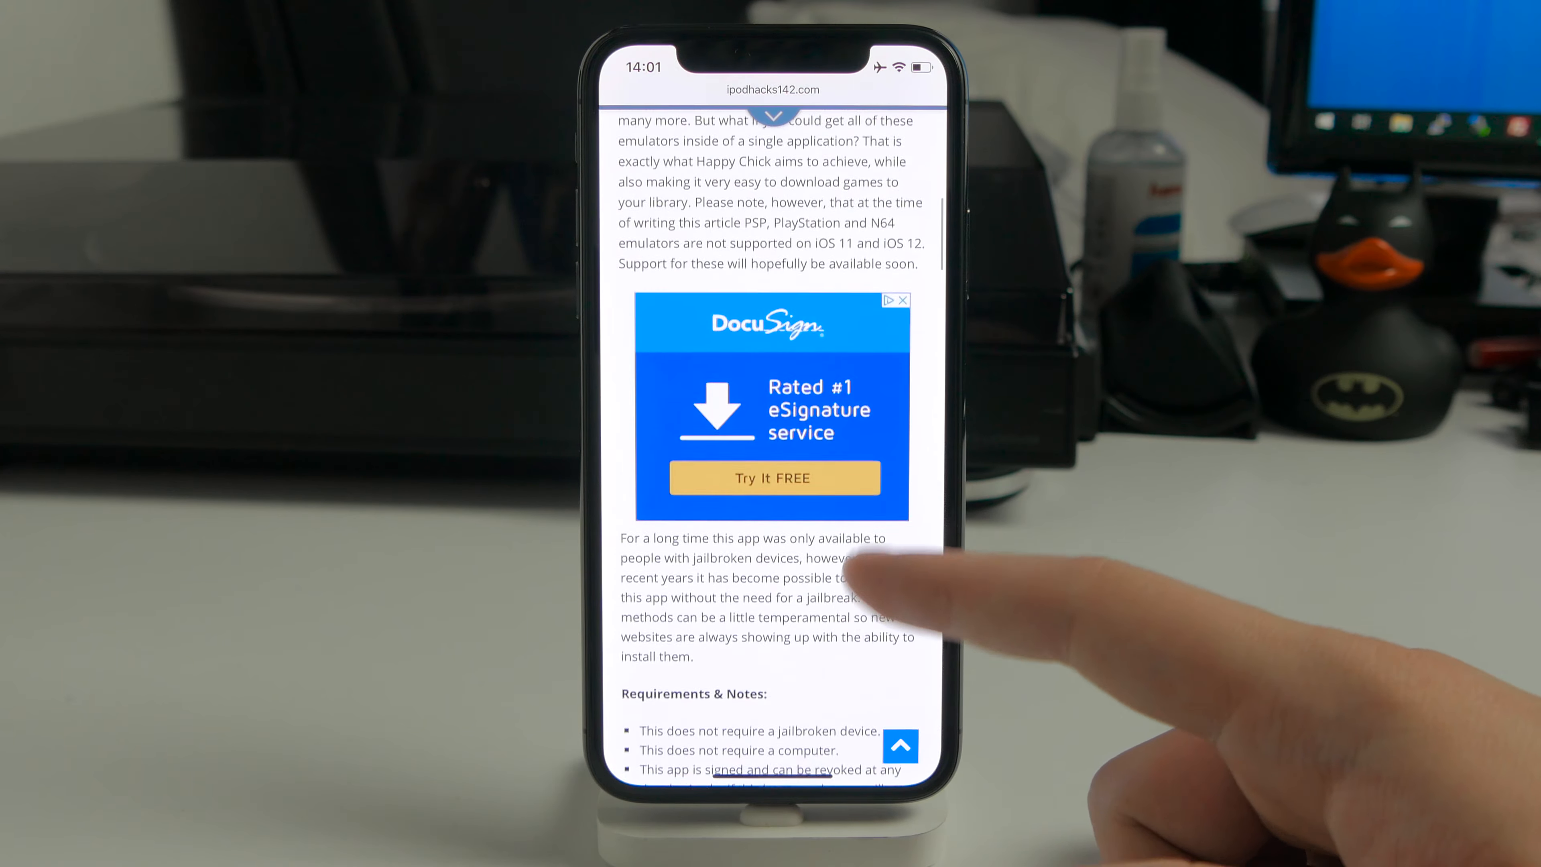
pyautogui.scroll(-3)
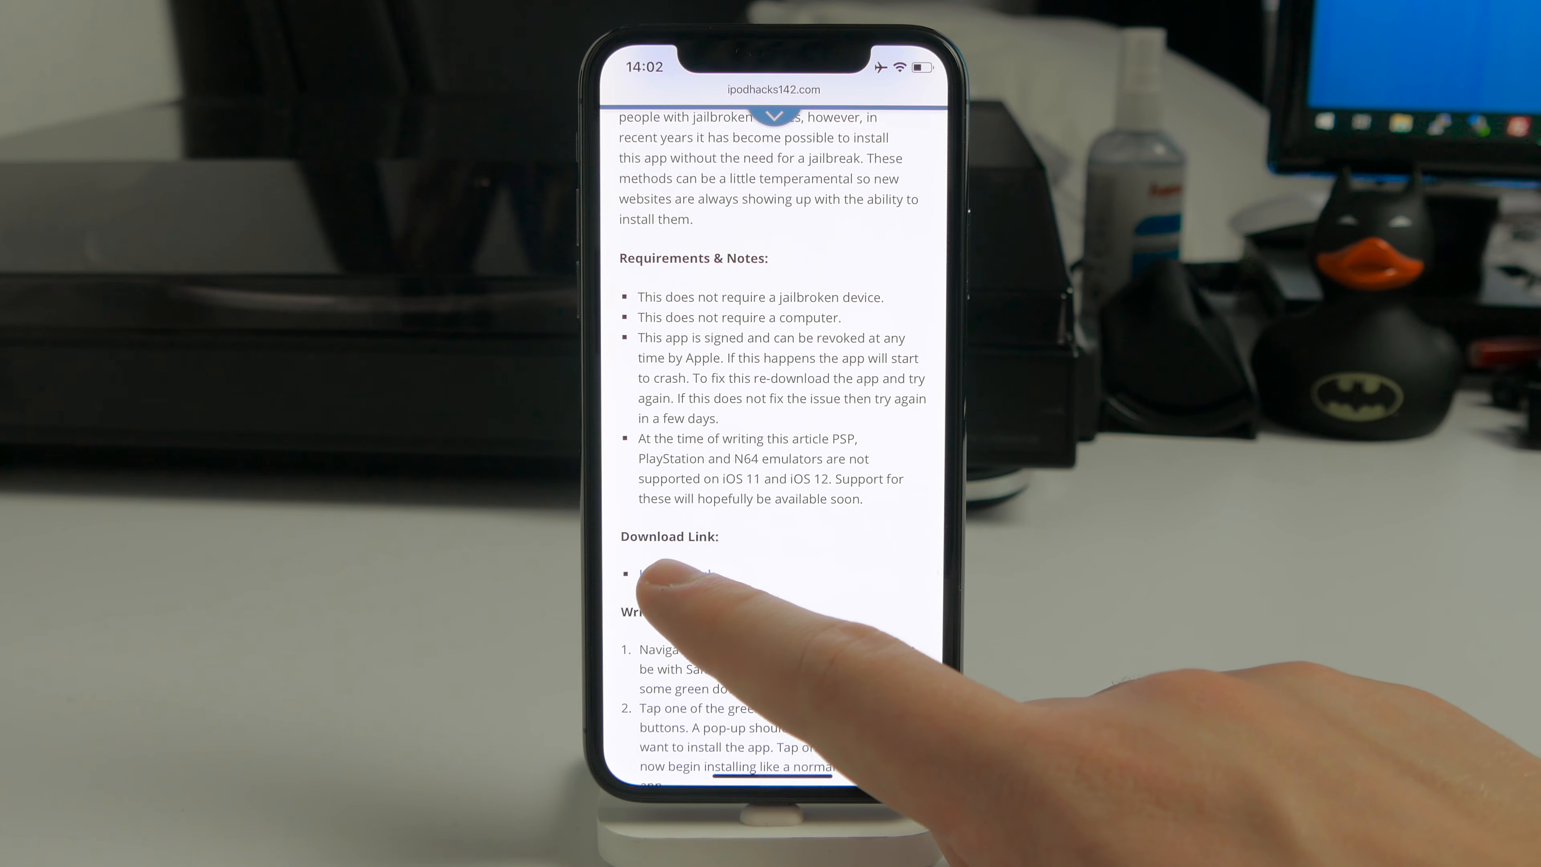
# Follow the Happy Chick download link and request installation via Install HappyChick Link#1.
pyautogui.click(665, 571)
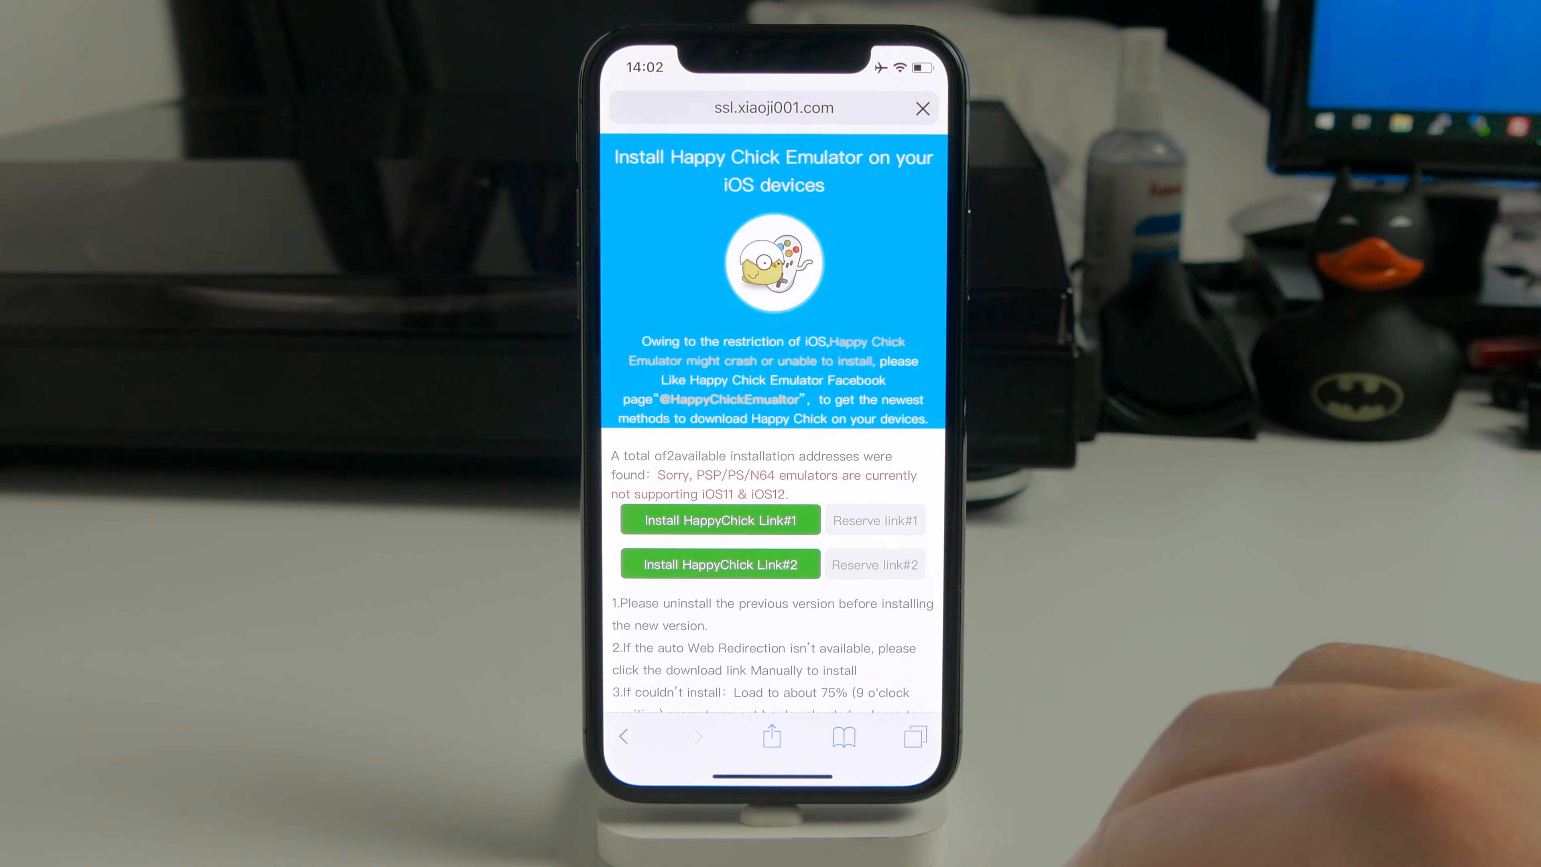
pyautogui.click(721, 520)
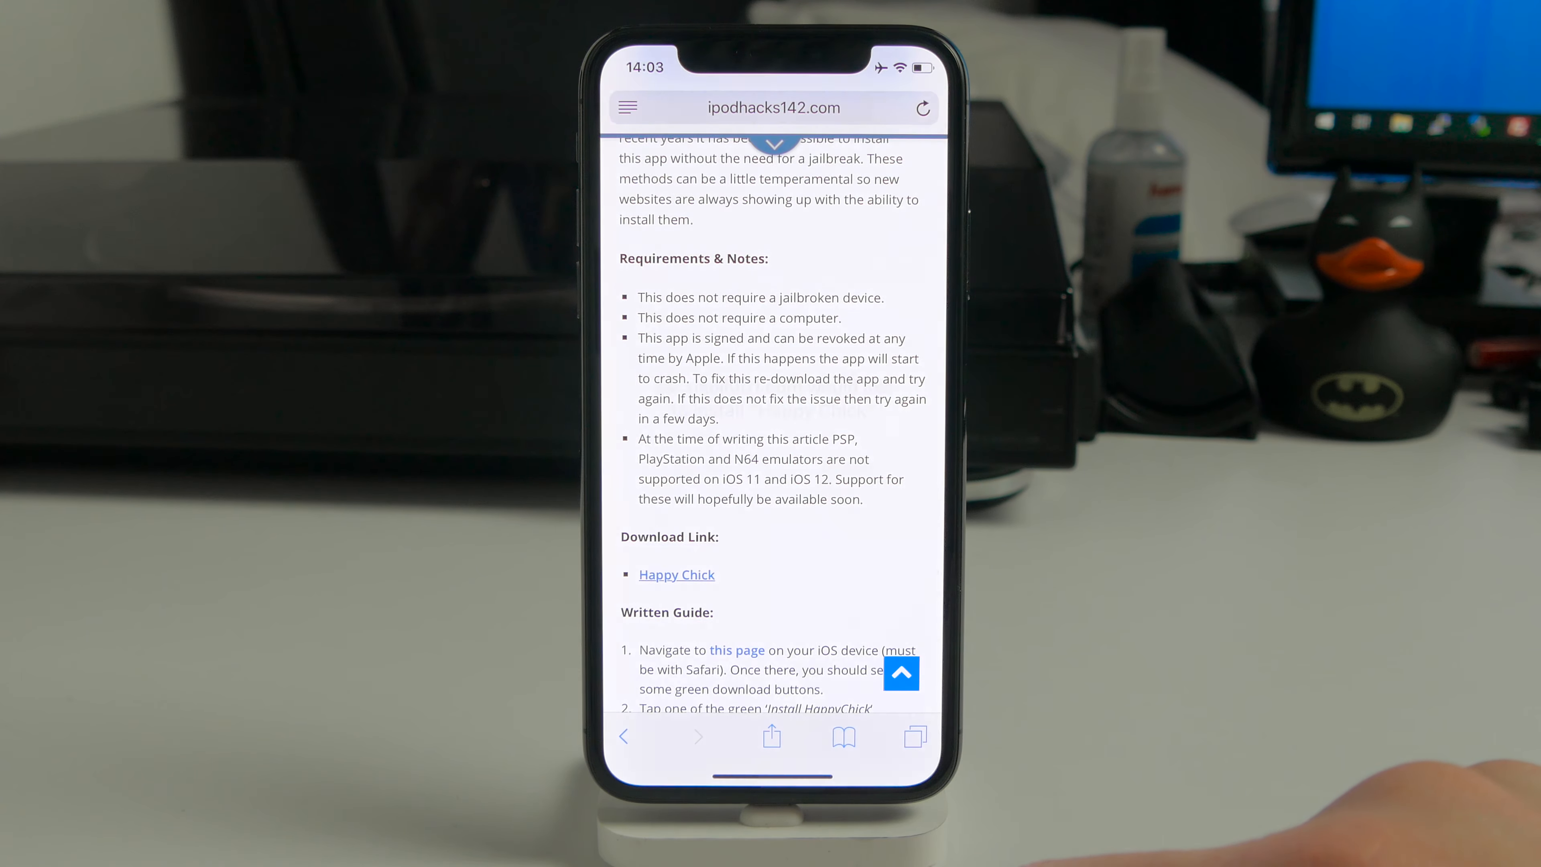
pyautogui.click(677, 574)
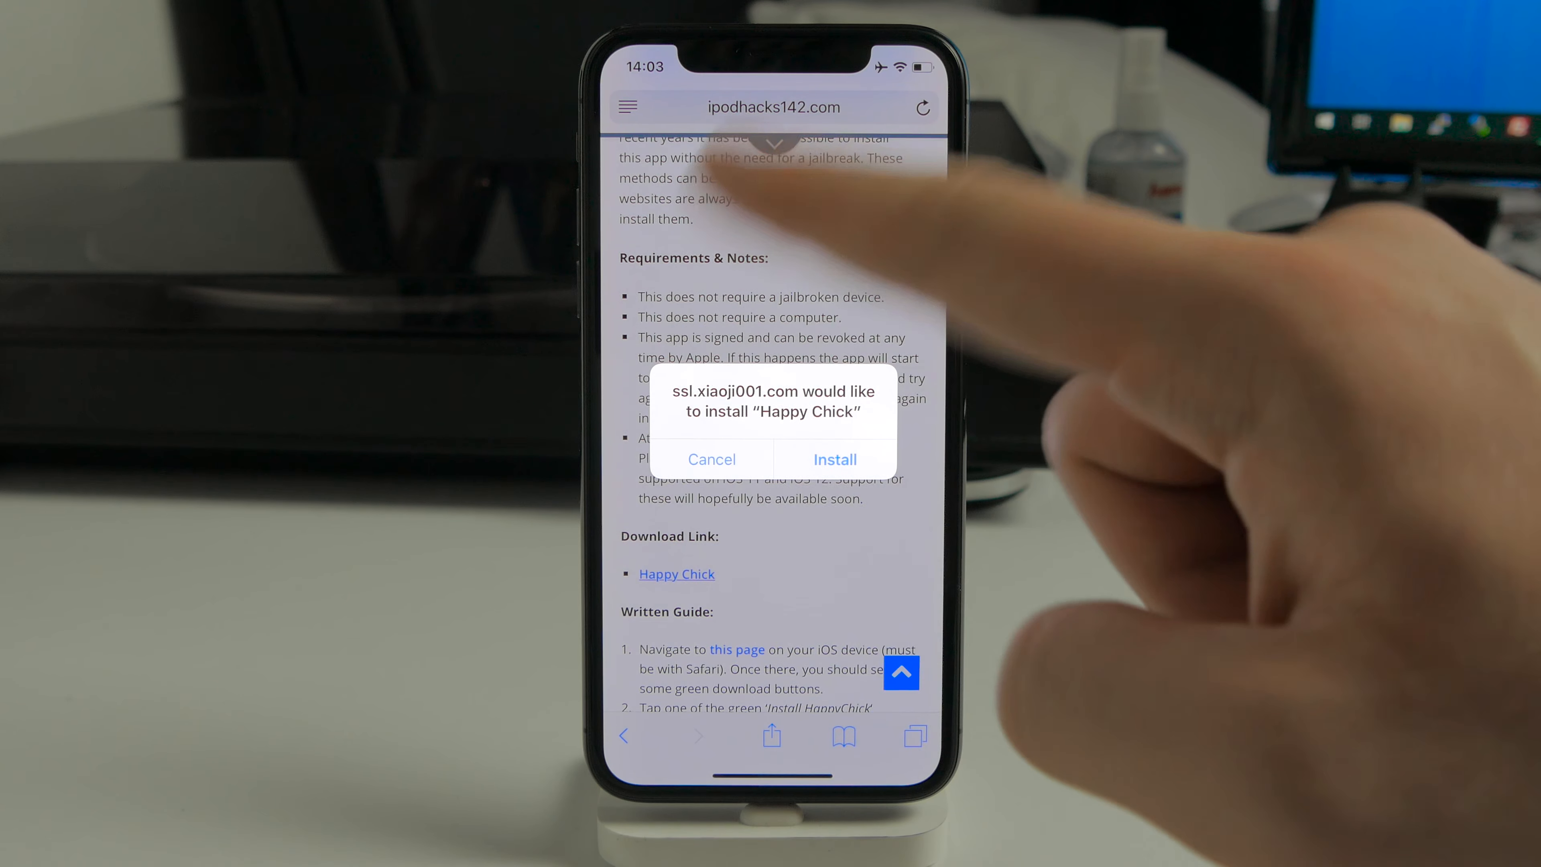
# Confirm the Install prompt so Happy Chick downloads to the home screen.
pyautogui.click(834, 459)
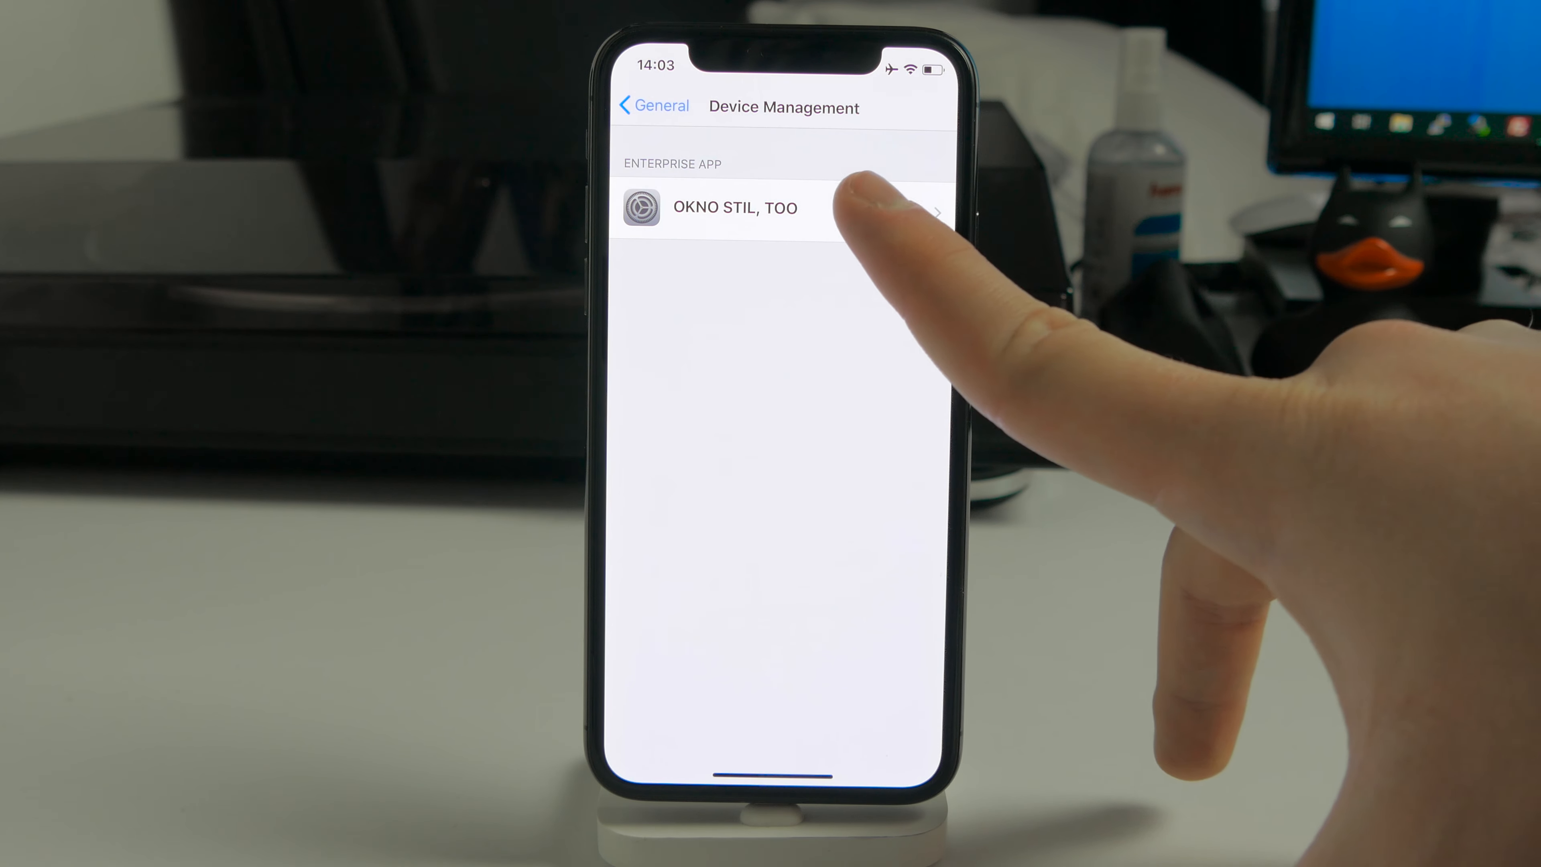
# Trust the OKNO STIL, TOO enterprise profile in Device Management so Happy Chick can open.
pyautogui.click(735, 208)
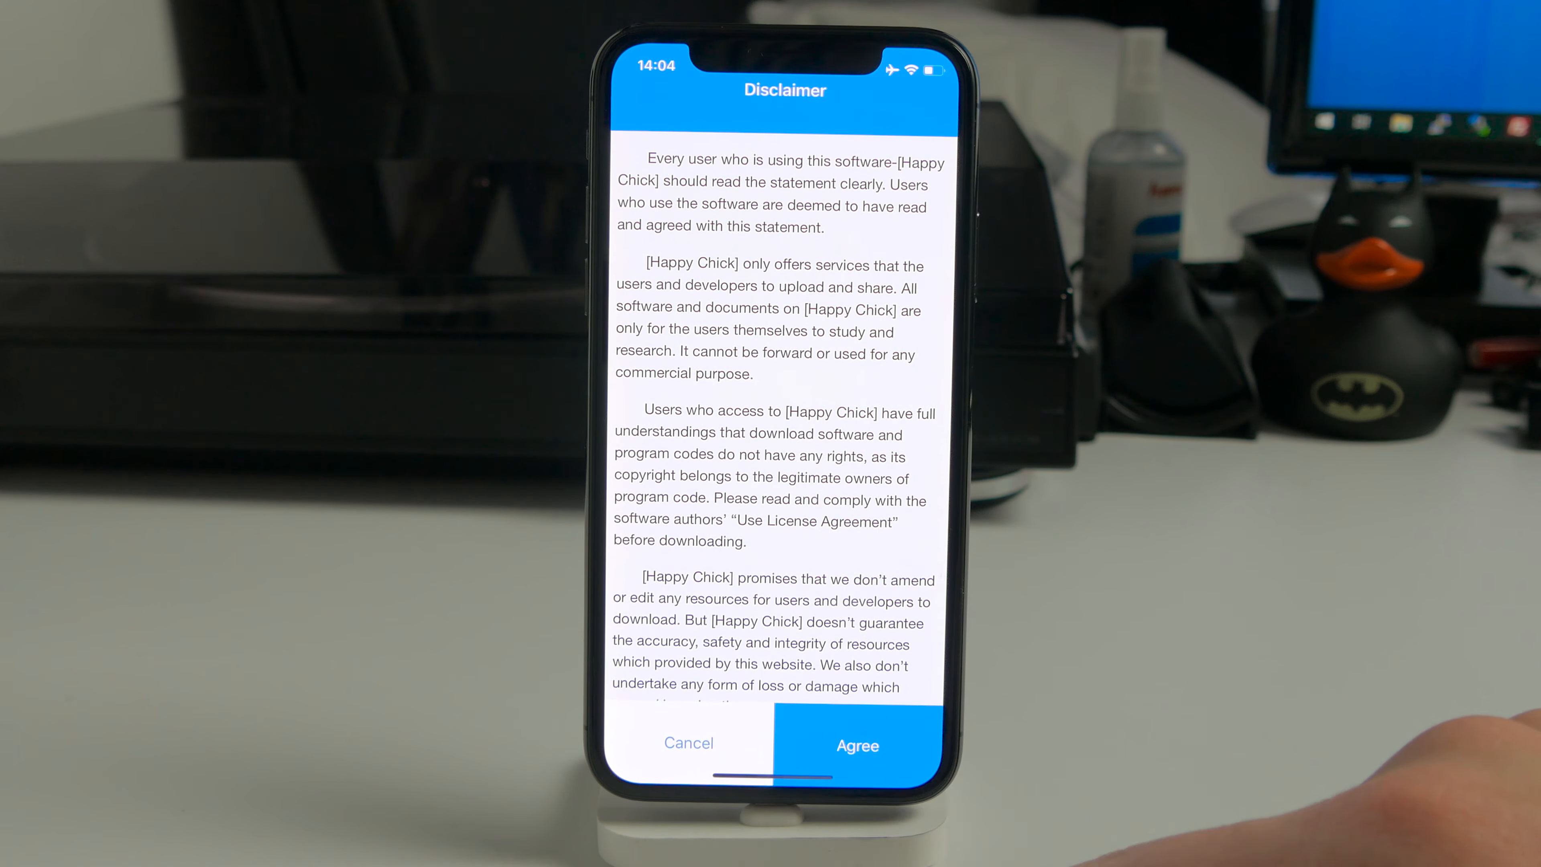
# Agree to Happy Chick's disclaimer and reach the emulator category list.
pyautogui.click(858, 746)
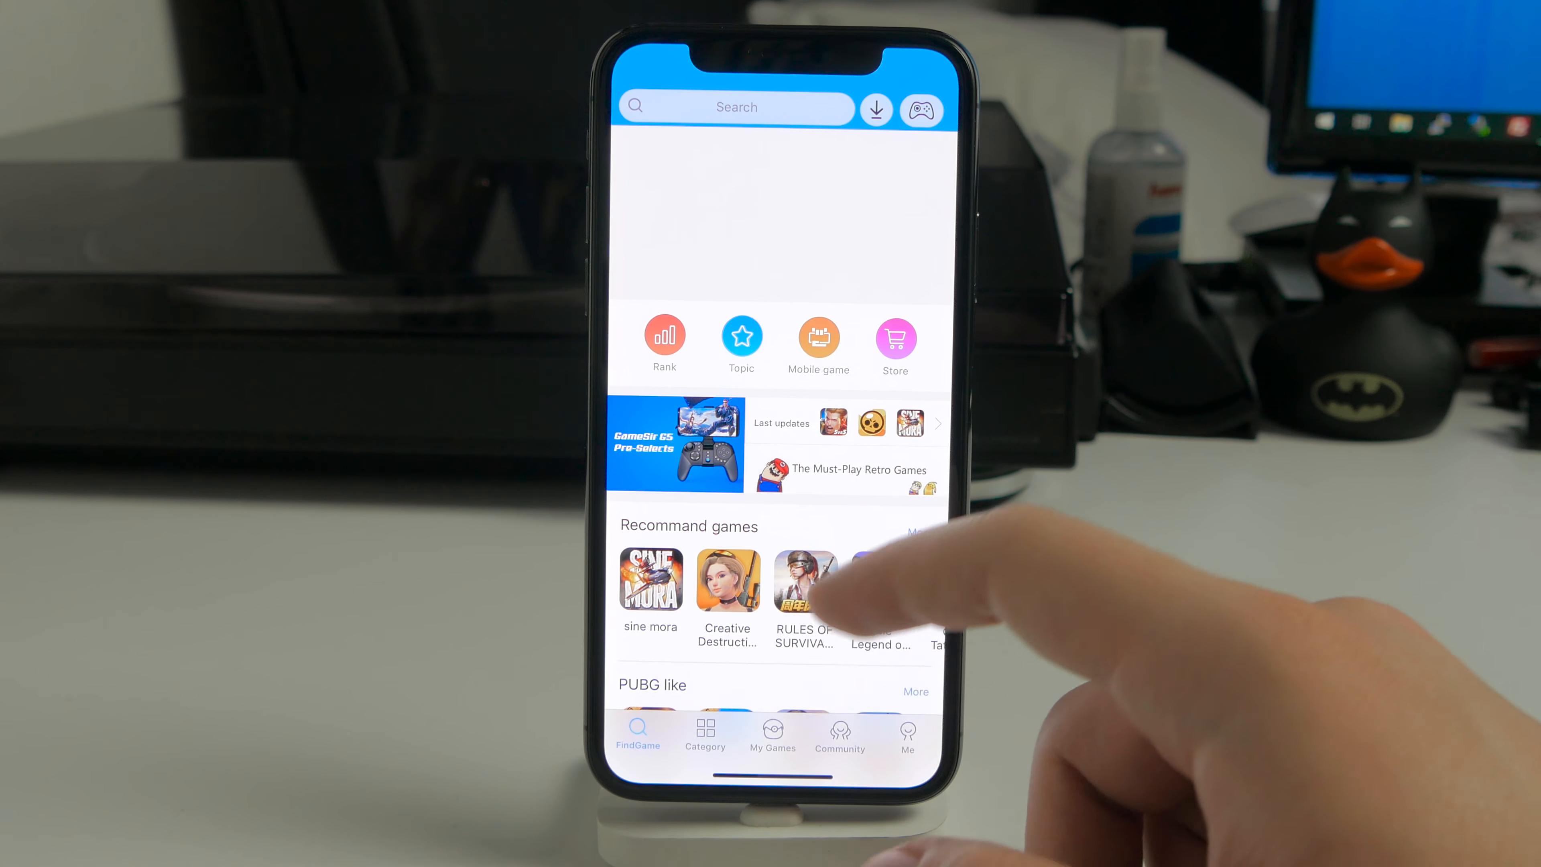
pyautogui.scroll(-3)
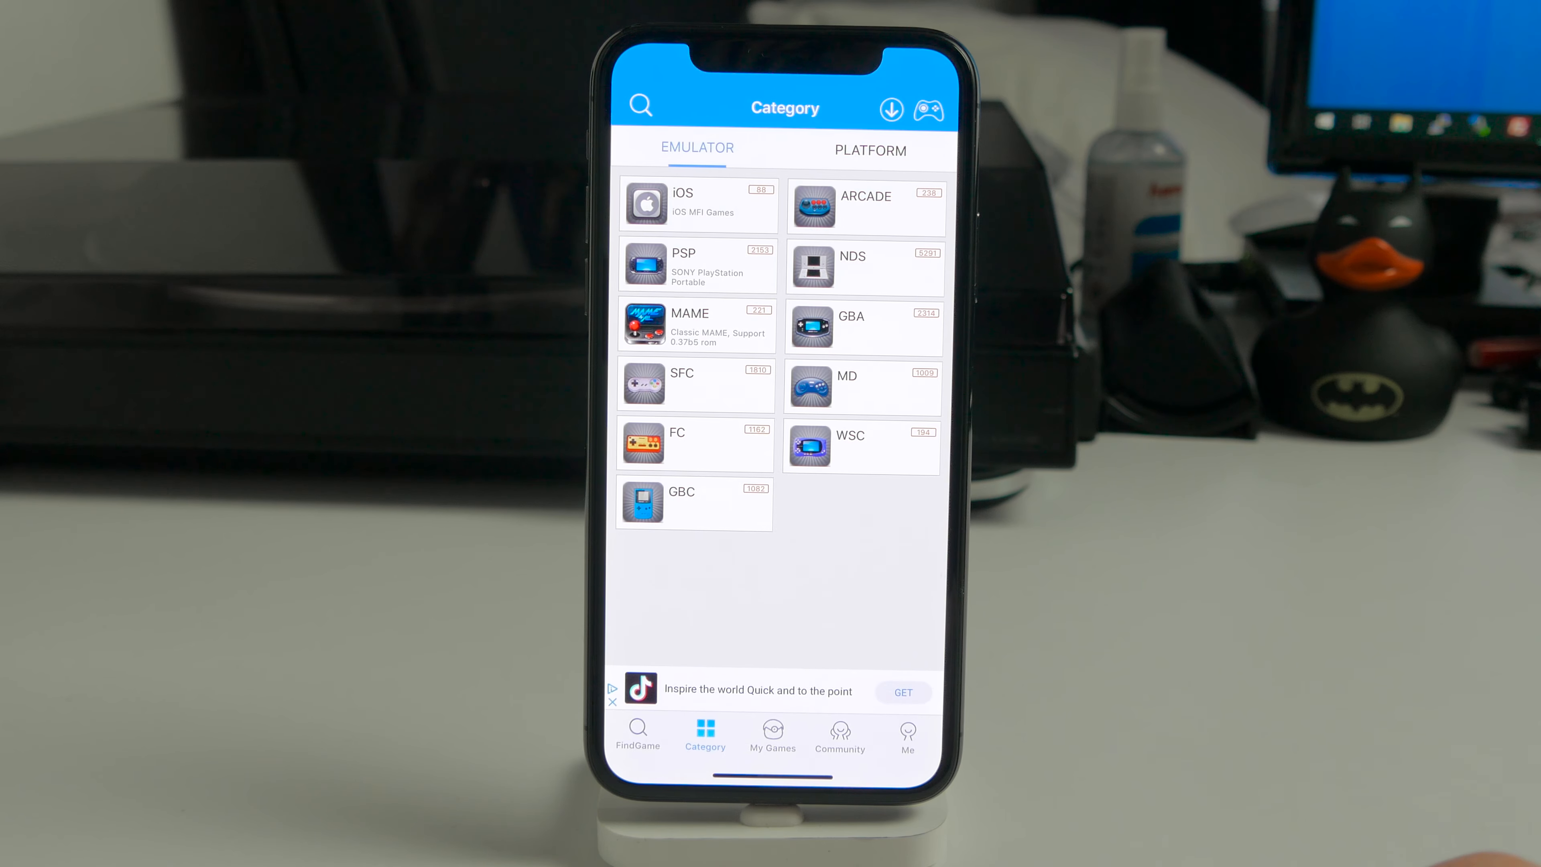
# In the NDS catalogue, dismiss the notices and download New Super Mario Bros (EU).
pyautogui.click(853, 267)
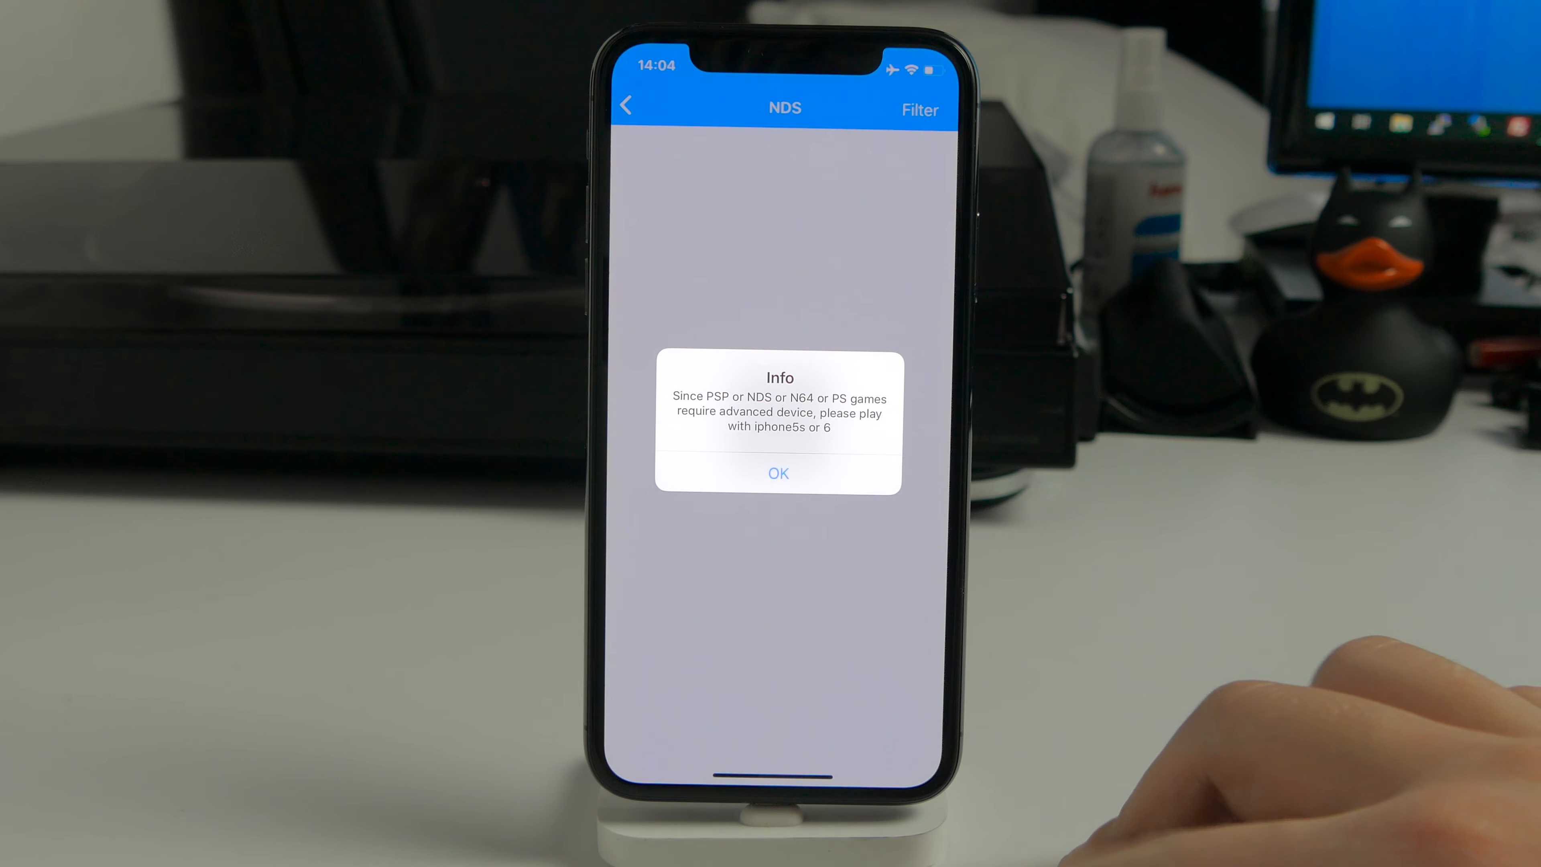
pyautogui.click(778, 474)
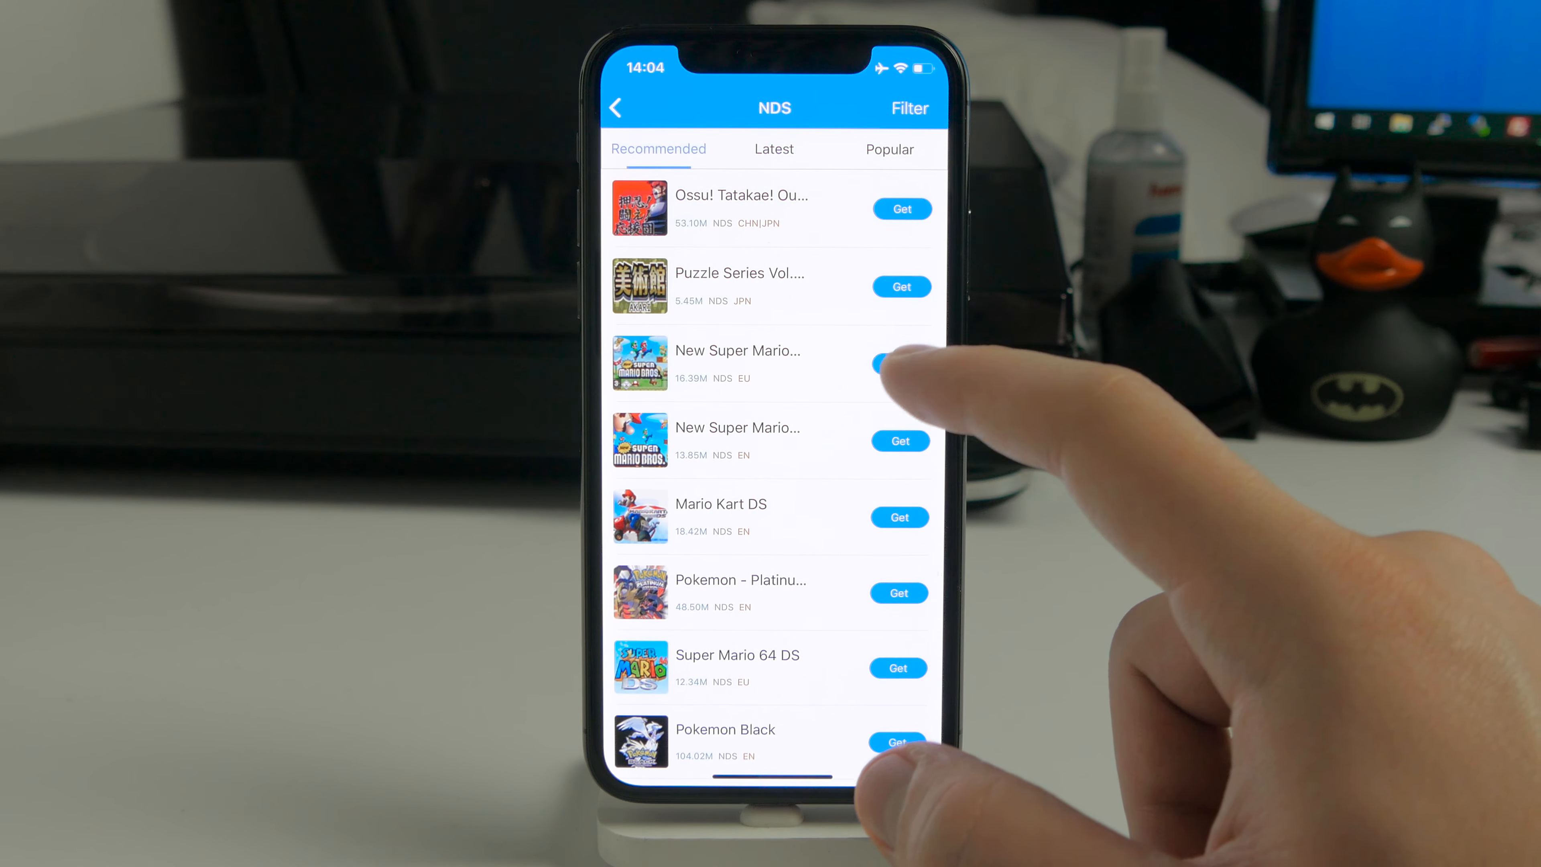
pyautogui.click(882, 365)
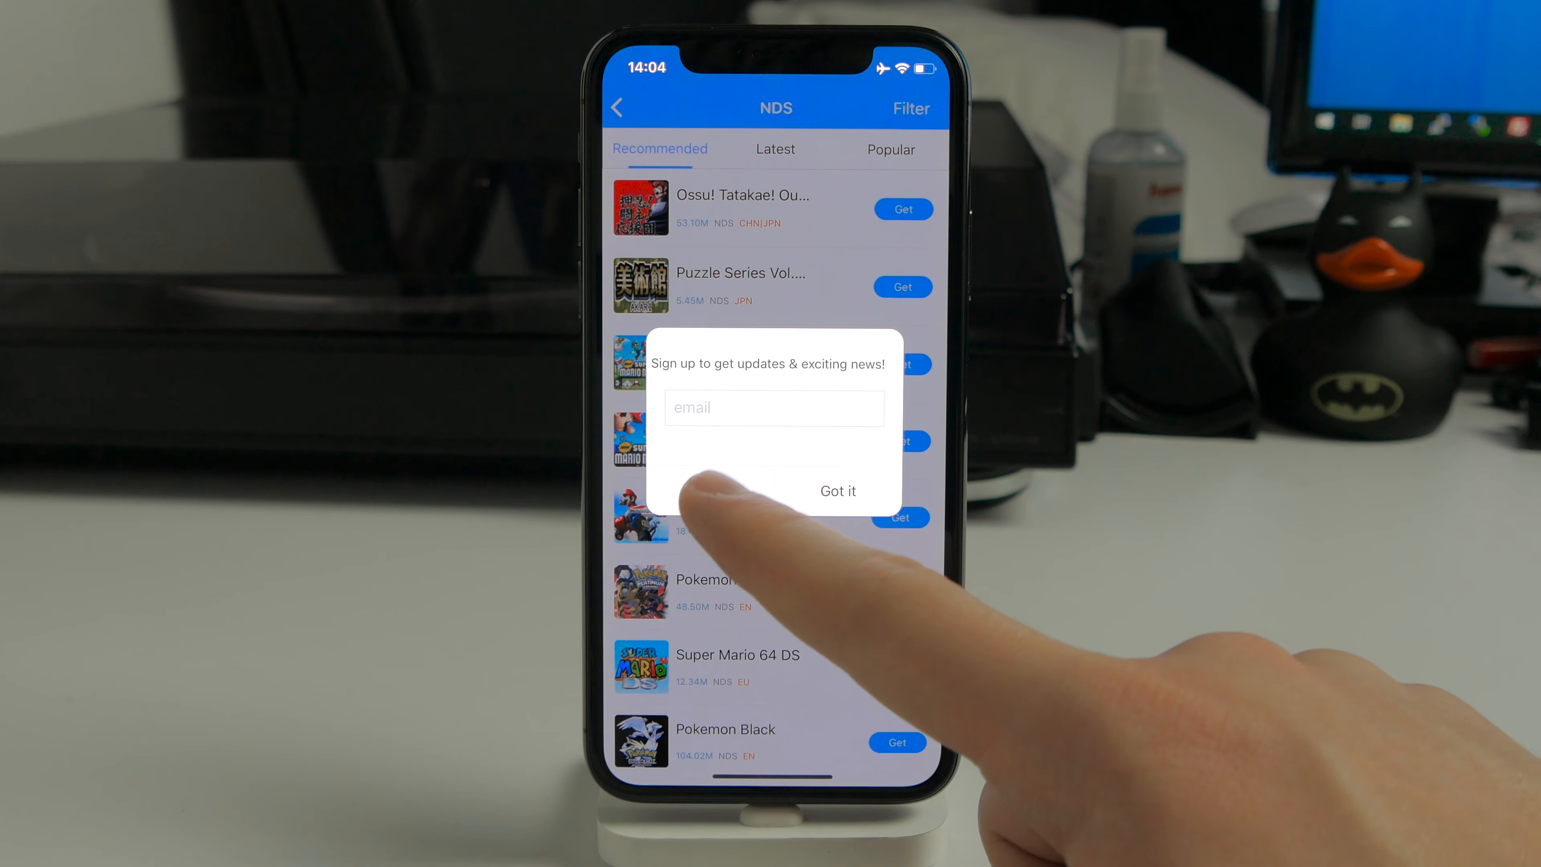
pyautogui.click(838, 491)
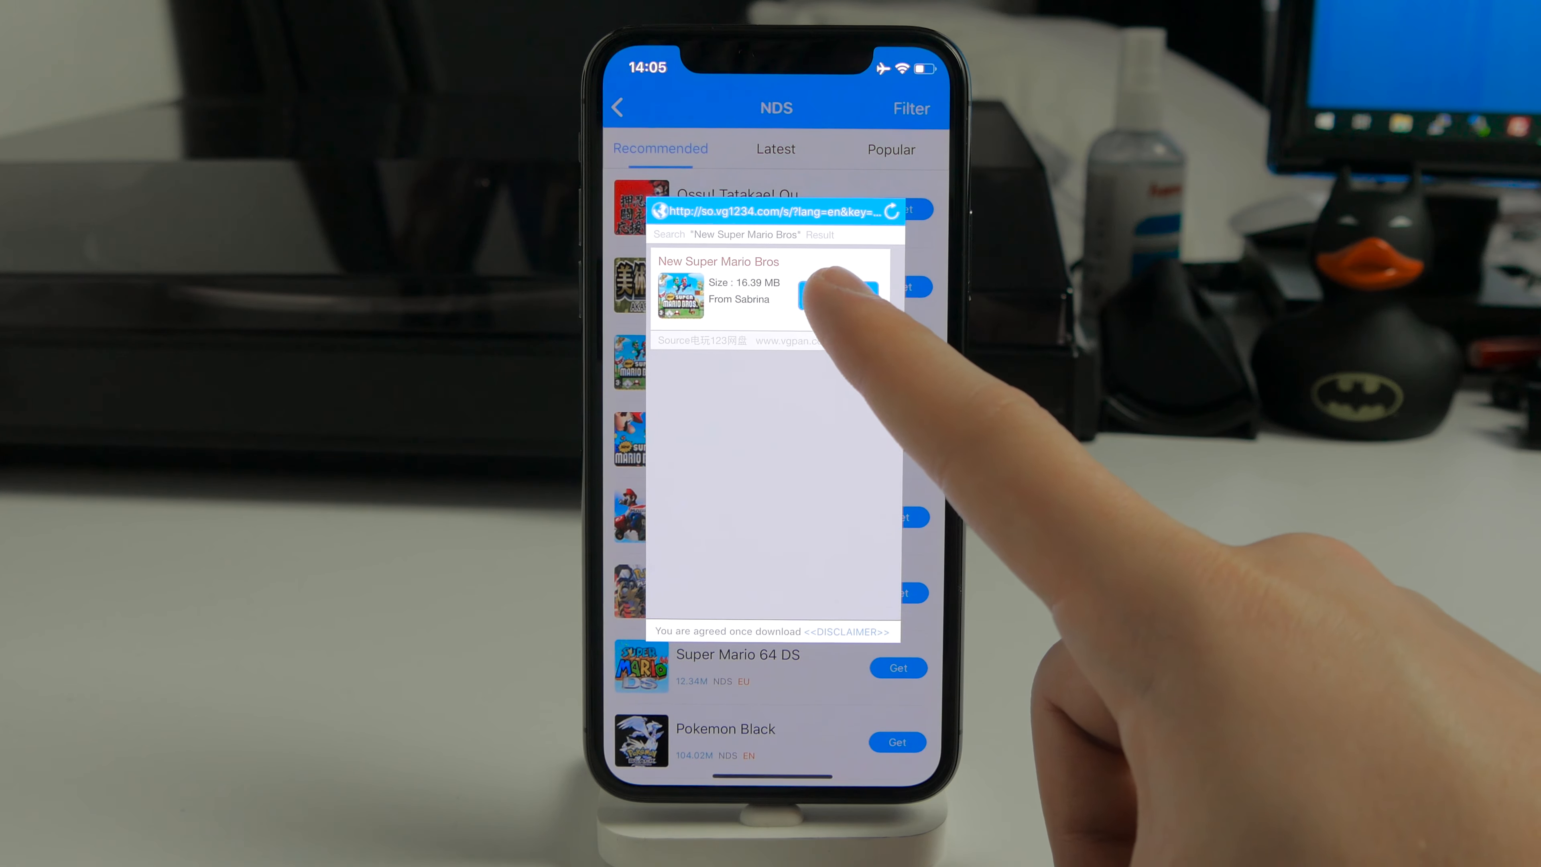
pyautogui.click(837, 286)
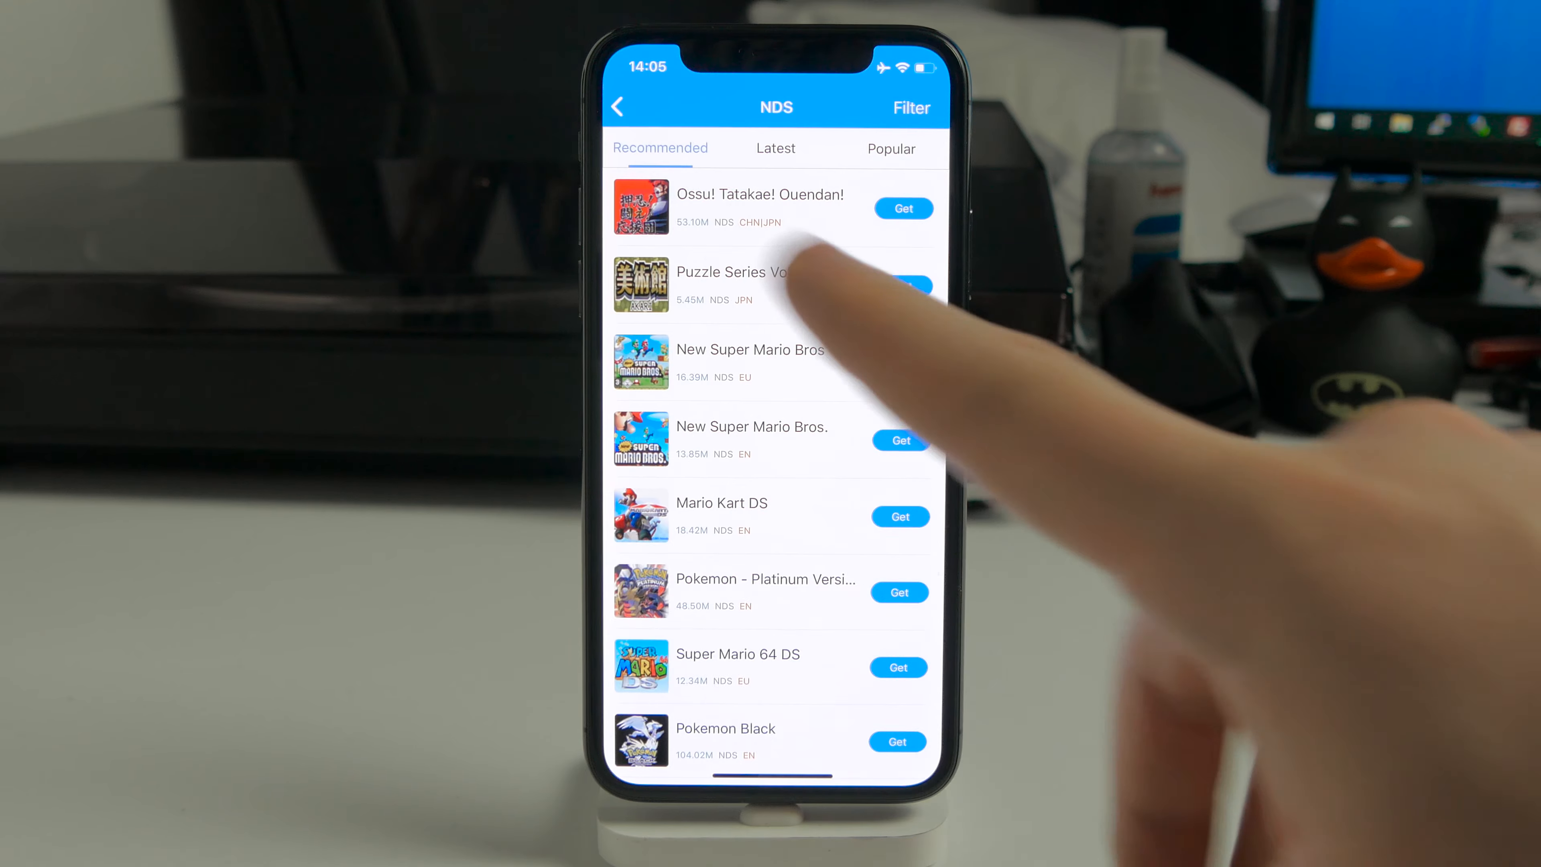
# Launch New Super Mario Bros from My Games to its Select a Game menu.
pyautogui.click(619, 107)
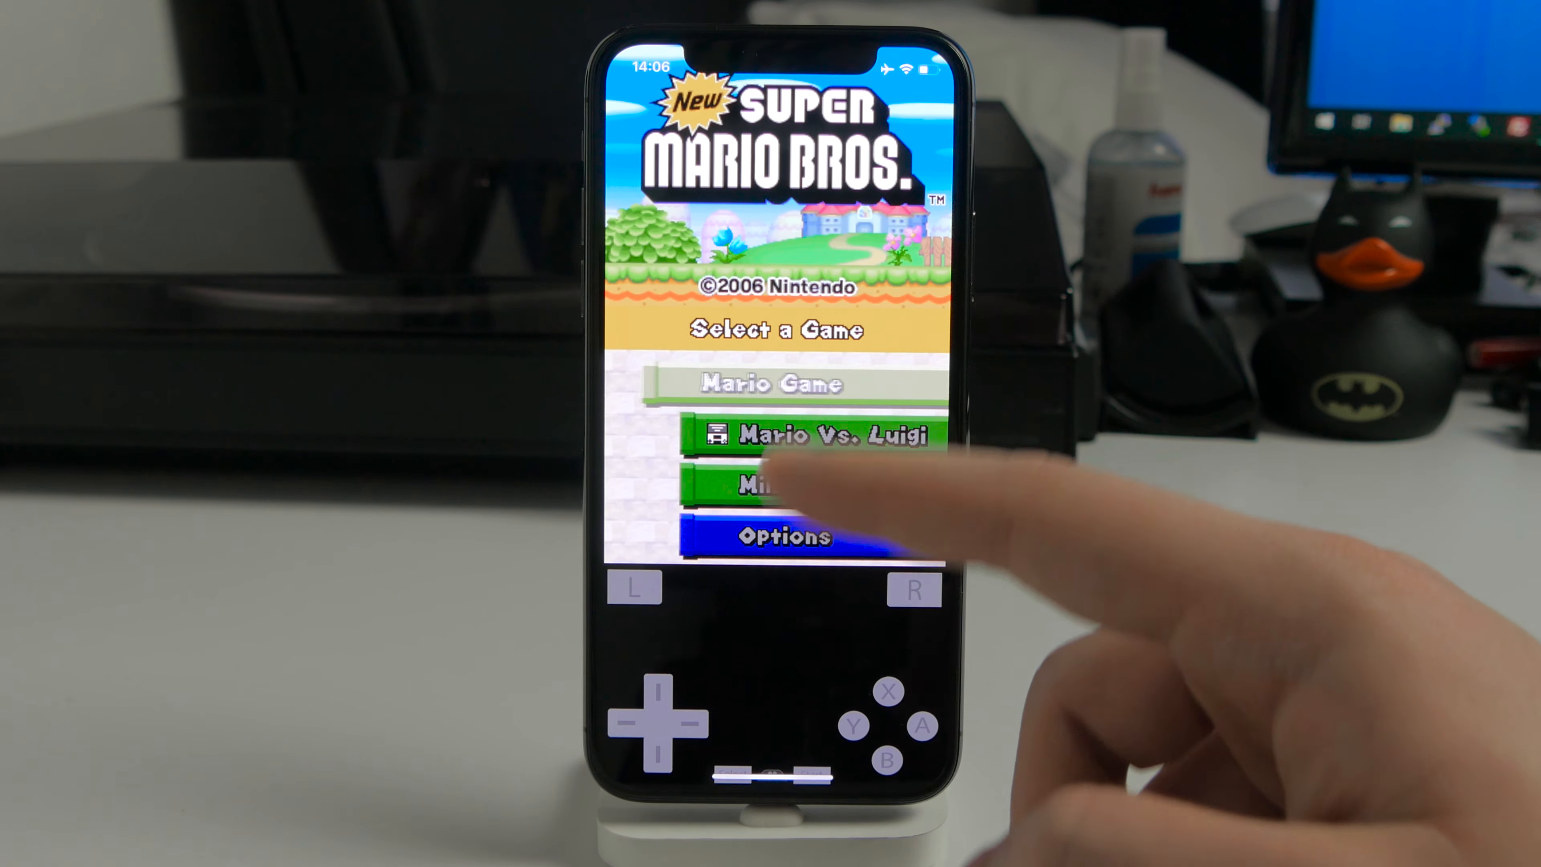
# Choose Mario Game on File 1 and relaunch to reach the World 1-1 intro.
pyautogui.click(762, 386)
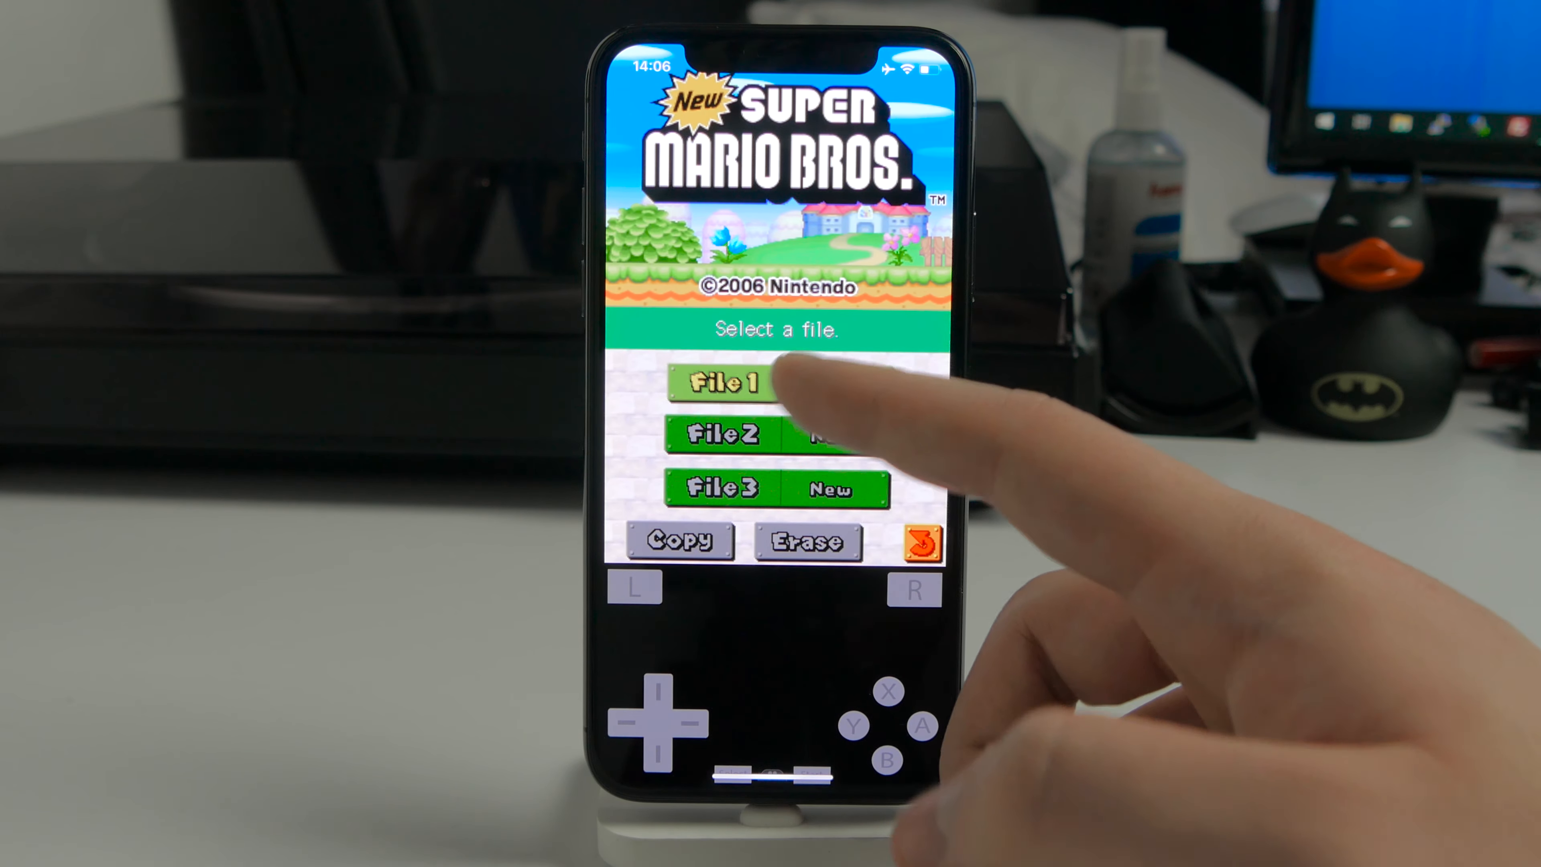
pyautogui.click(726, 384)
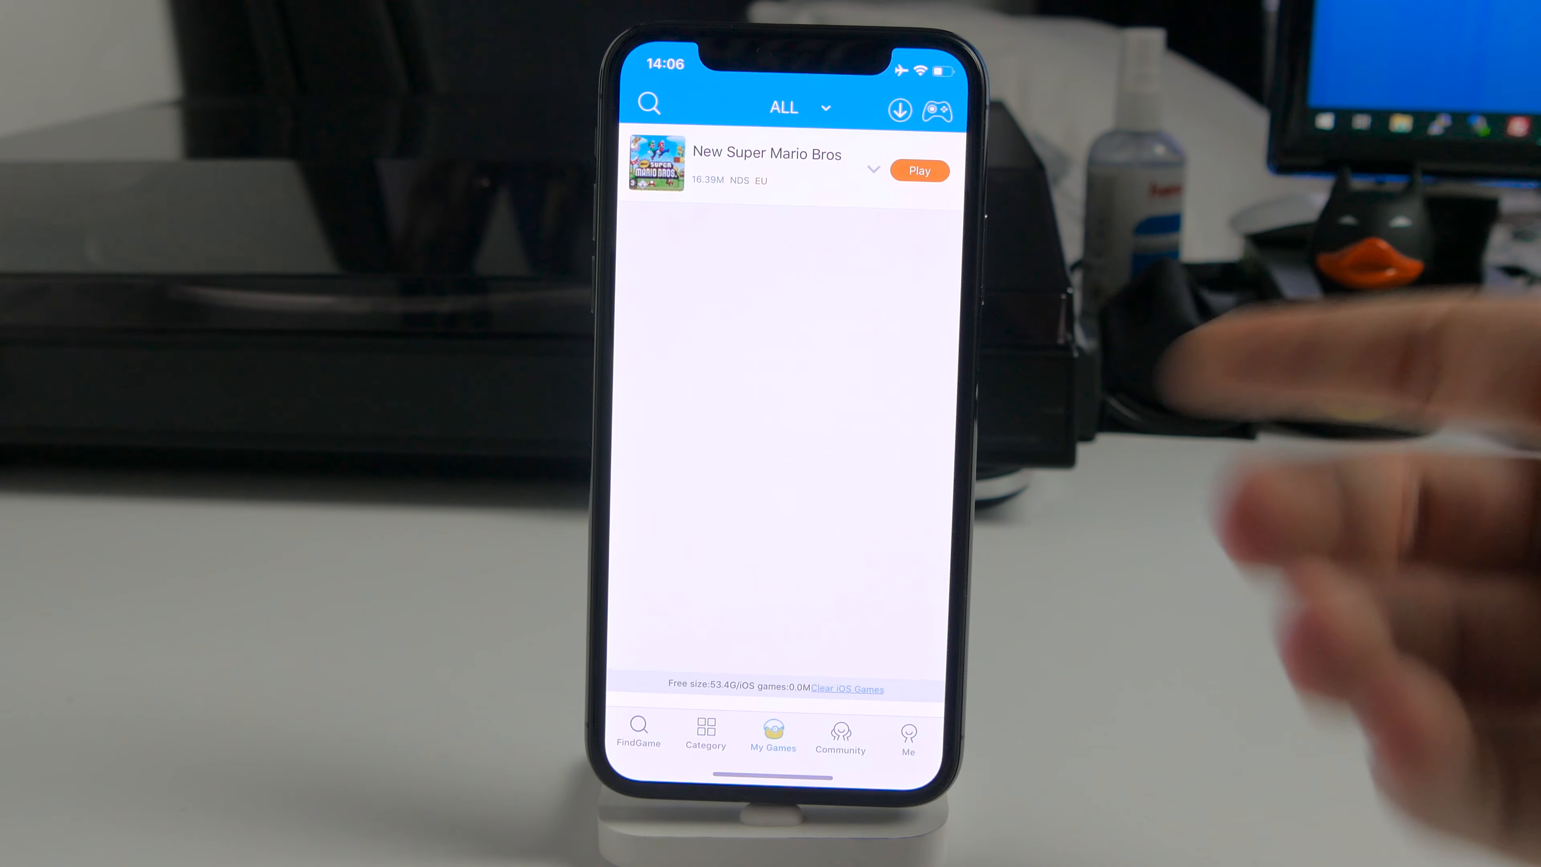
pyautogui.click(920, 170)
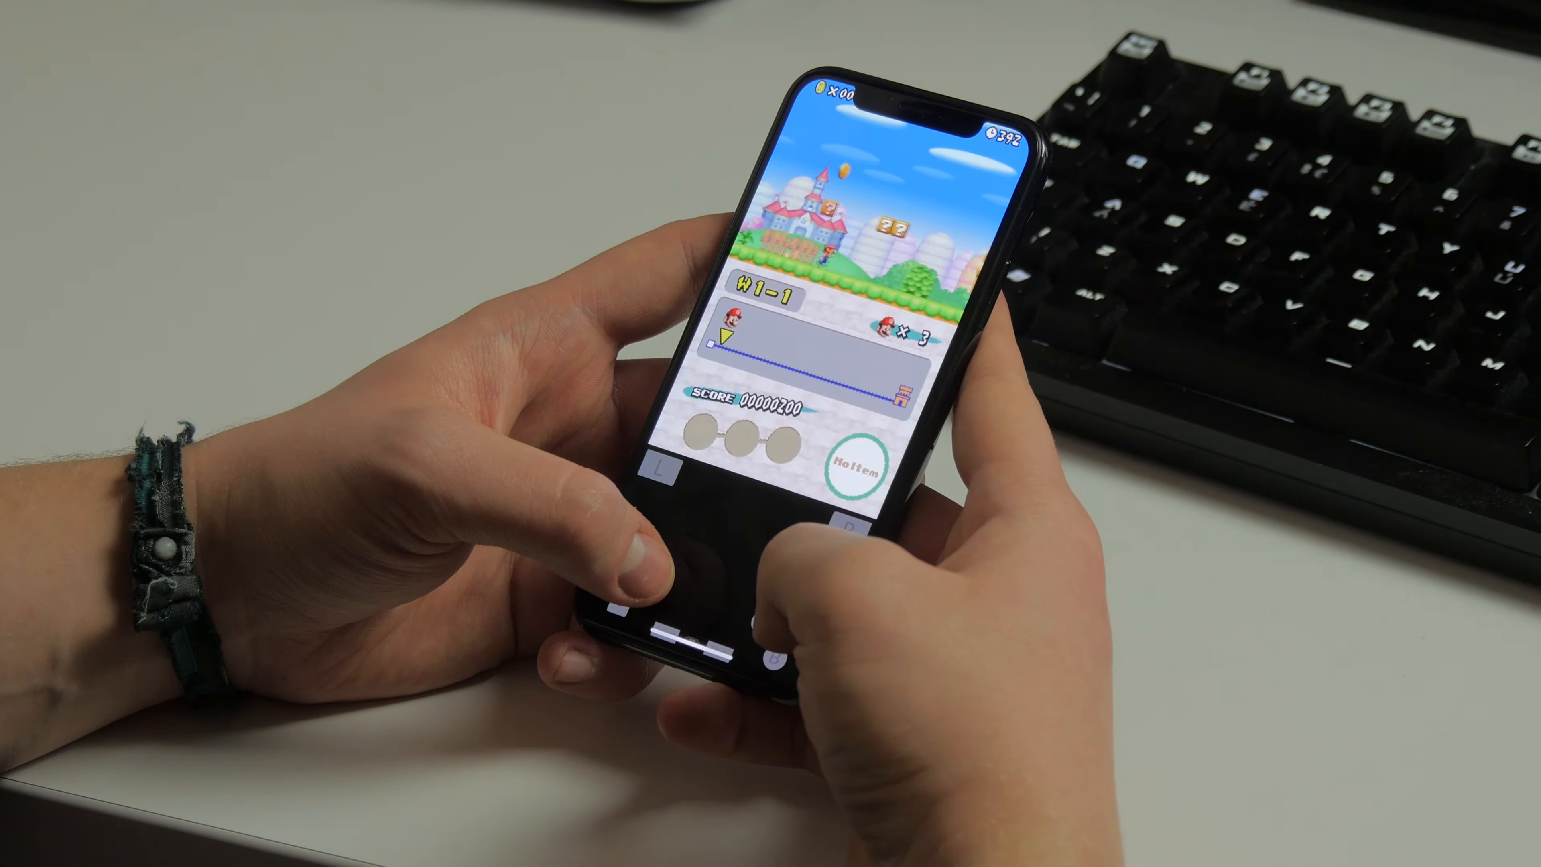